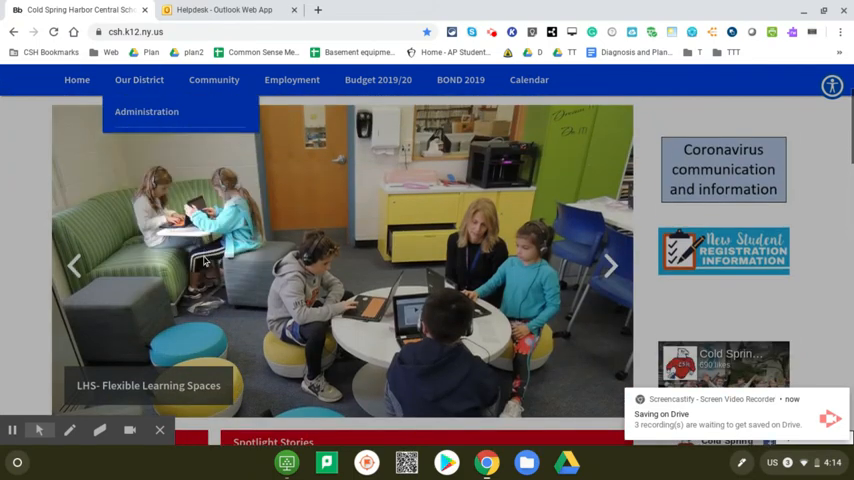
Scroll the district homepage down to the Quick Links section with Faculty E-Mail Pickup.
scroll(down, 3)
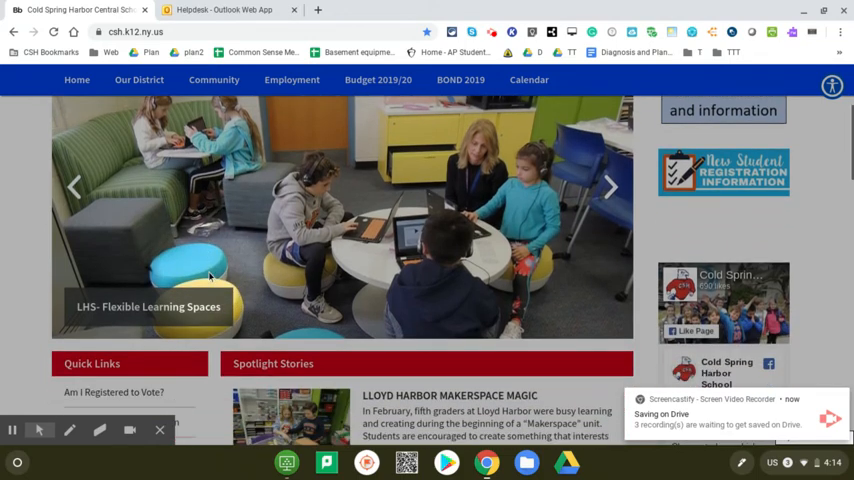
scroll(down, 3)
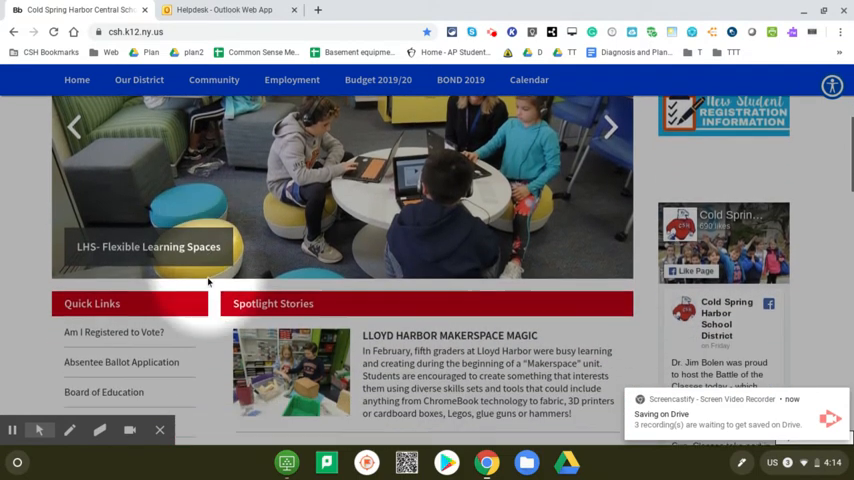
scroll(down, 3)
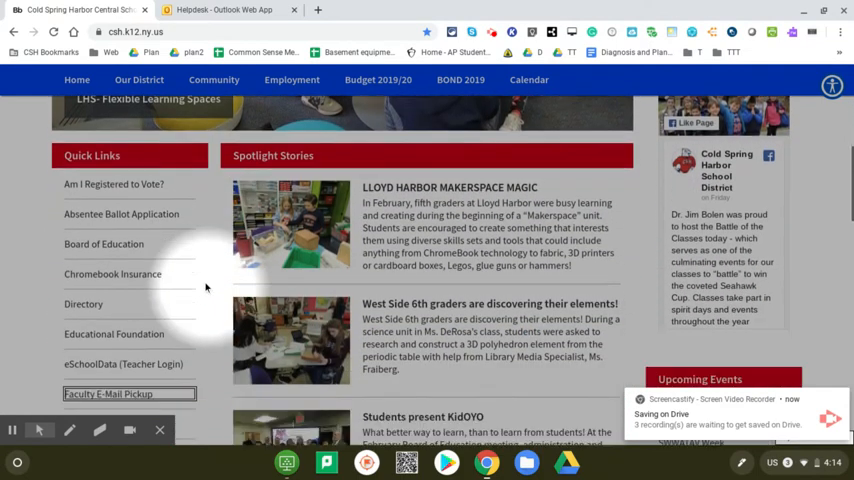
scroll(down, 3)
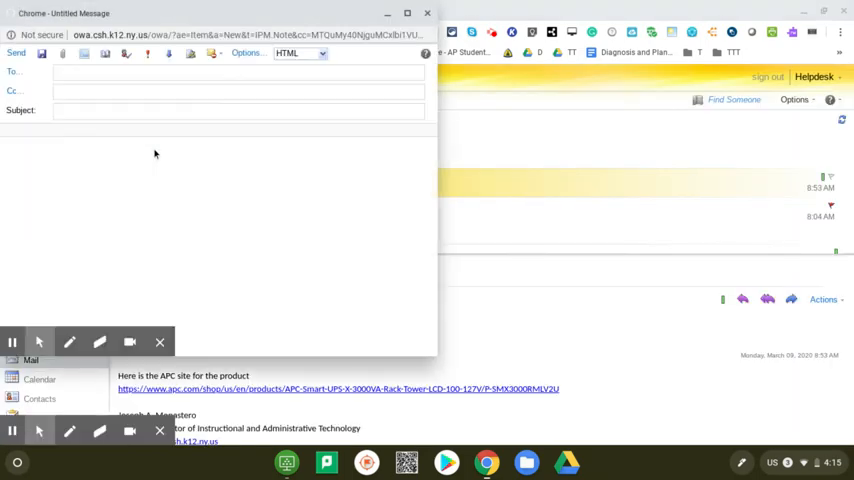
Address the new message to the first contact suggested for 'jm'.
text(jm)
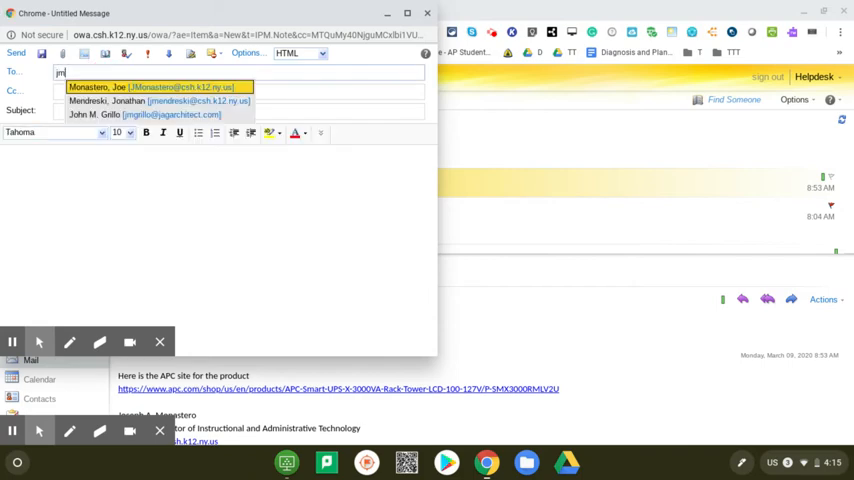
click(150, 88)
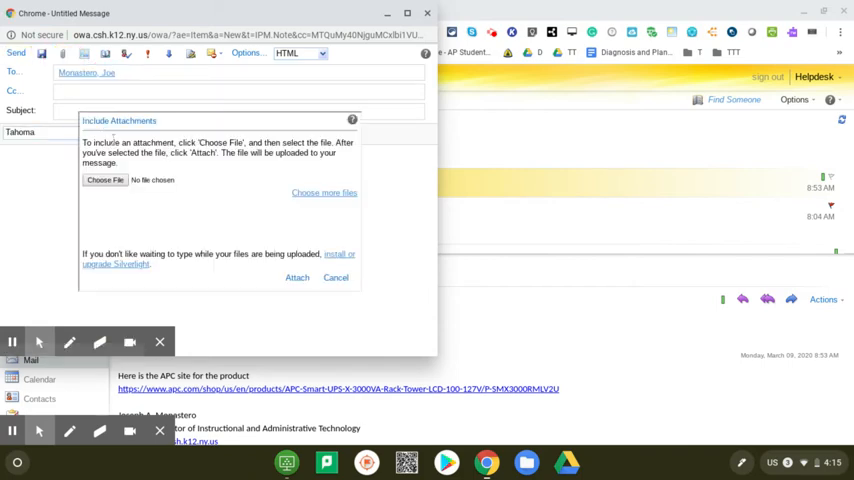
Browse Google Drive to the District office flyers > 19-20 > Corona folder.
click(104, 180)
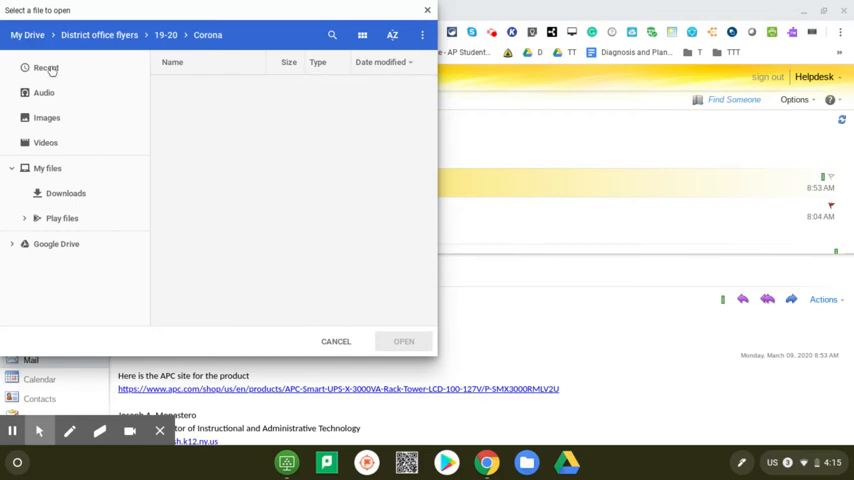
click(46, 68)
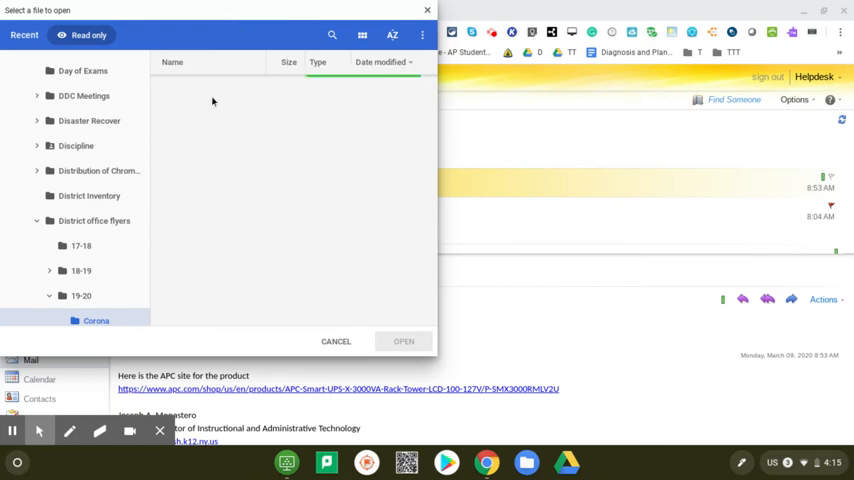
click(96, 320)
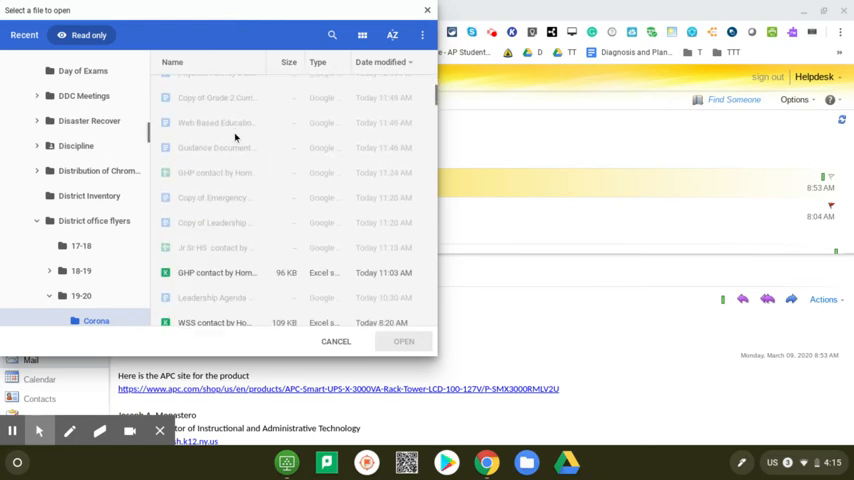
Choose the Building Student Contact Information xlsx as the file to attach.
scroll(down, 3)
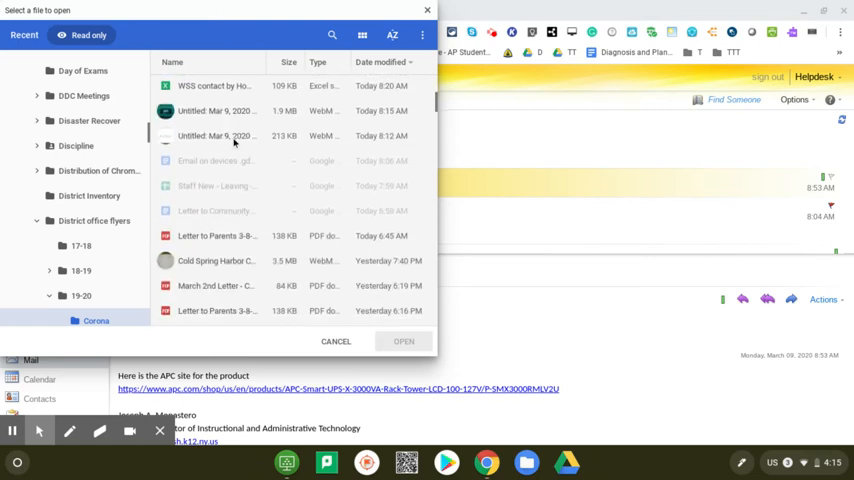
scroll(down, 3)
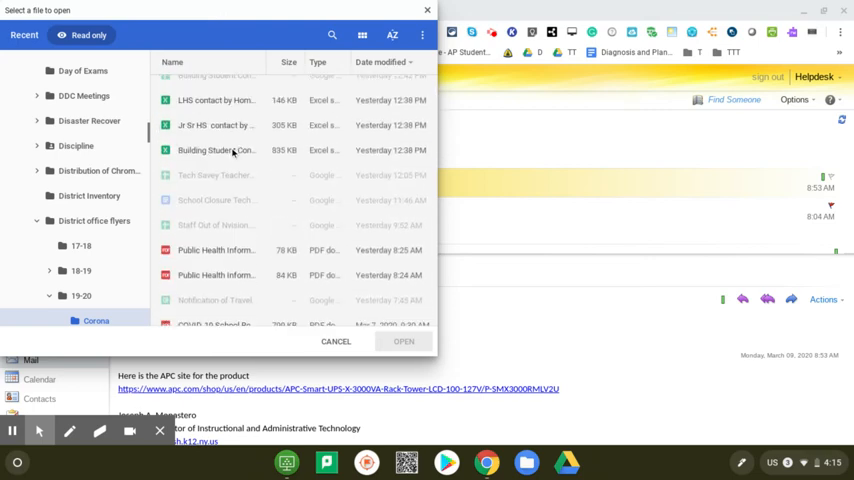
click(216, 150)
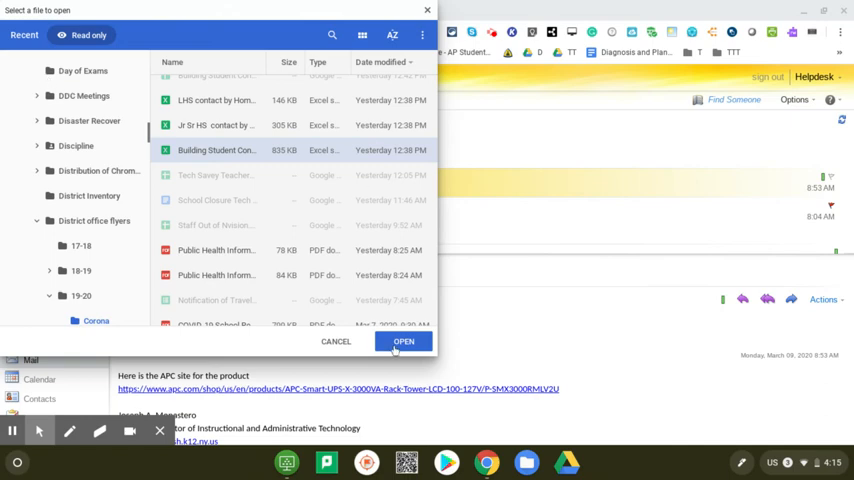
click(404, 340)
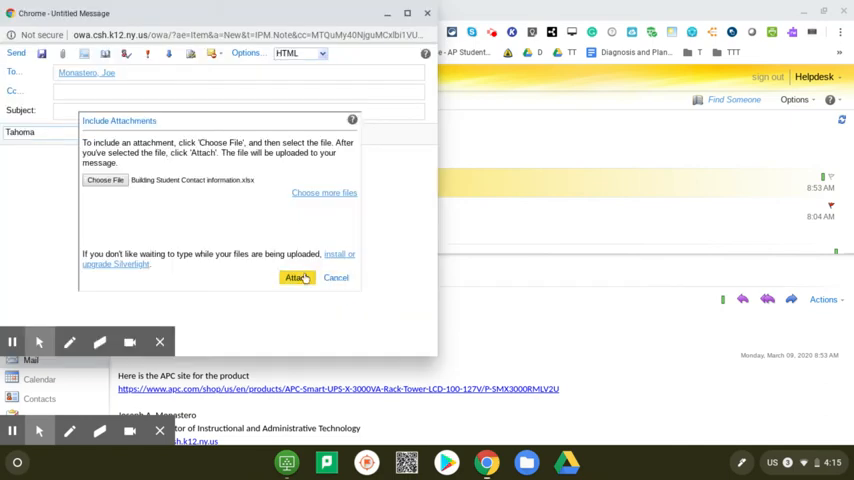
Attach the chosen spreadsheet to the message and move to the Subject field.
click(296, 276)
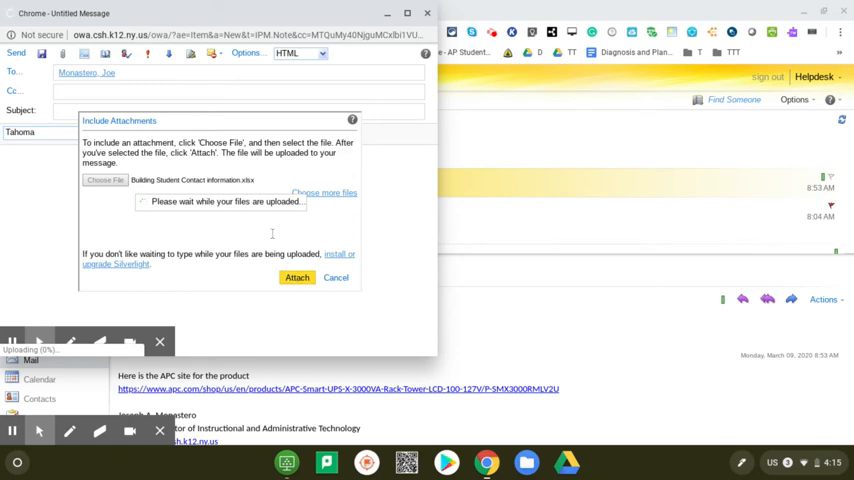
click(296, 276)
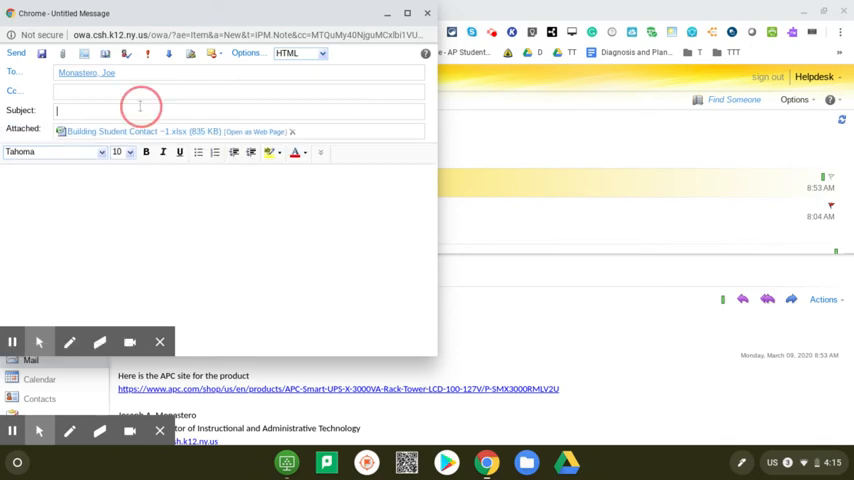
Enter the subject 'attached file' and the body text 'letter to people'.
text(attached file)
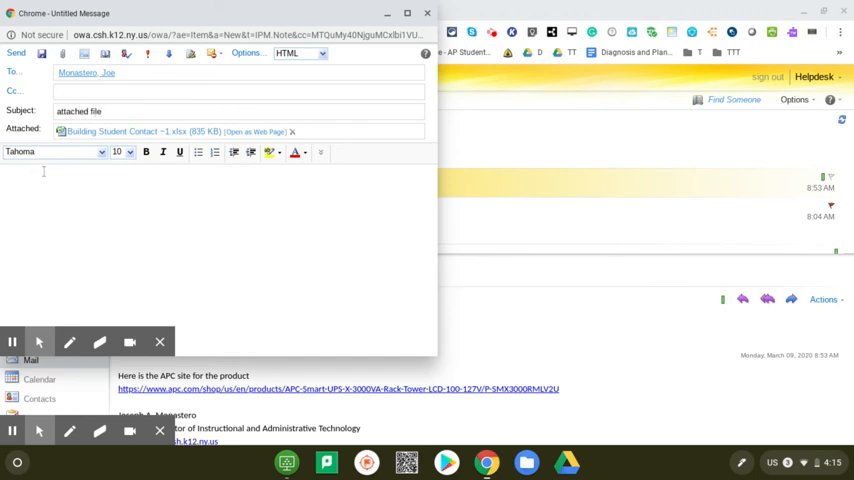
text(letter)
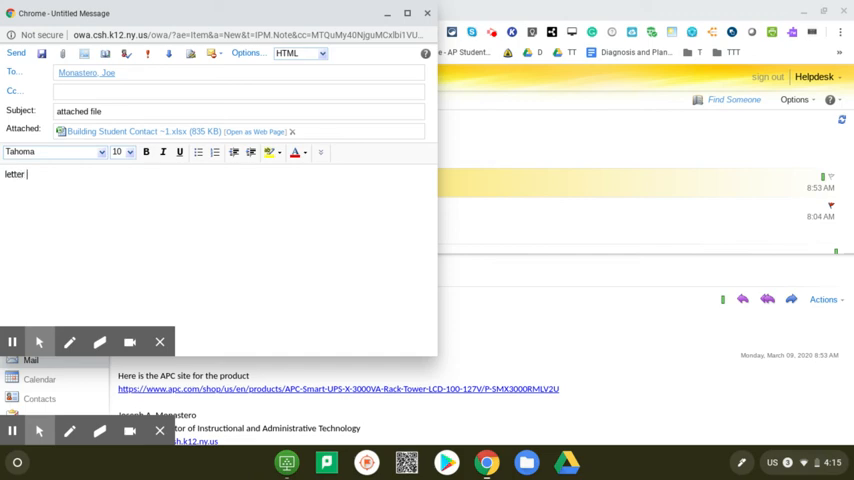
text(to people)
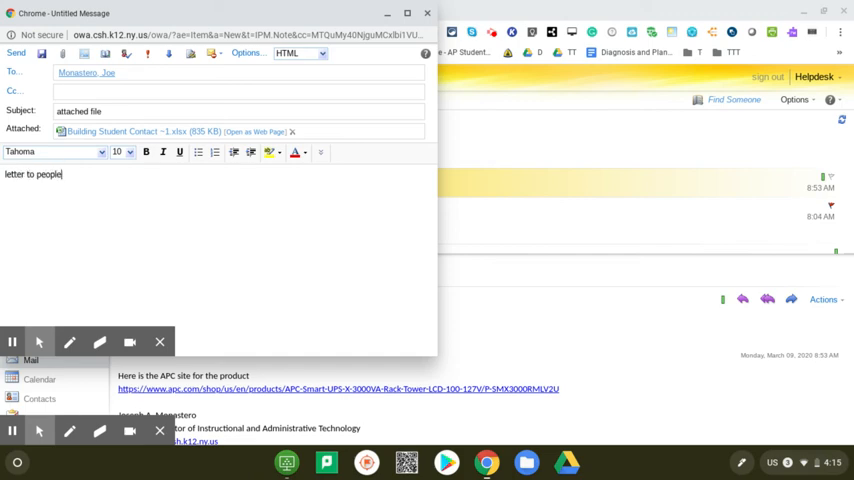